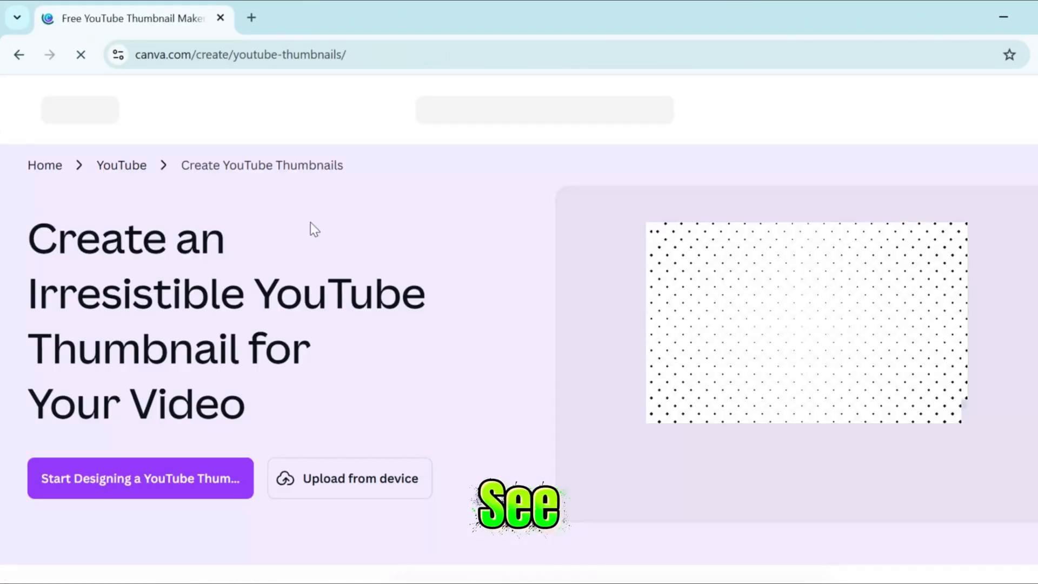
Start a YouTube thumbnail, apply the Pro-only Meeting My Family template, then open a new tab
left_click(140, 478)
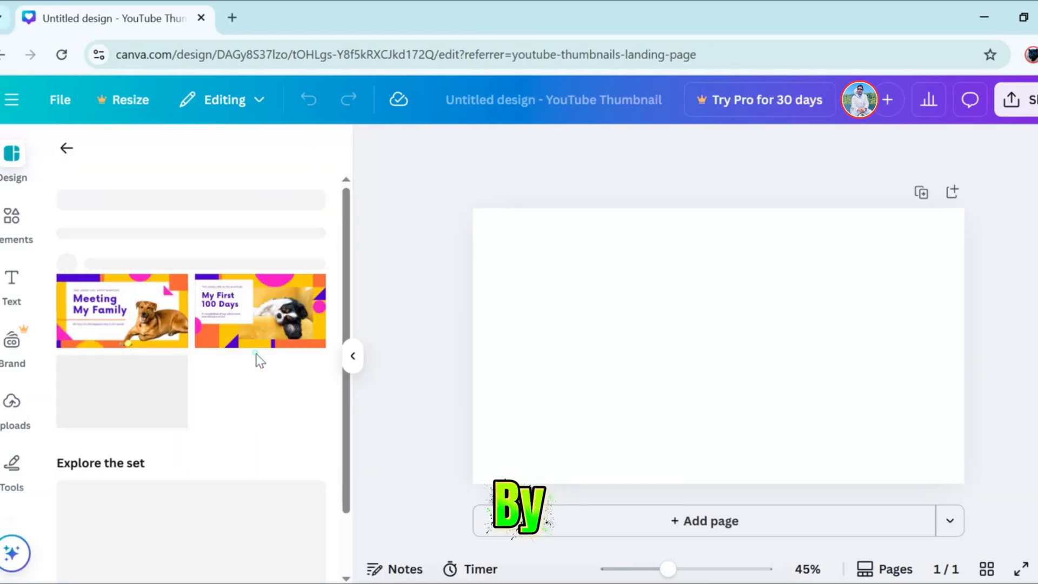
left_click(260, 312)
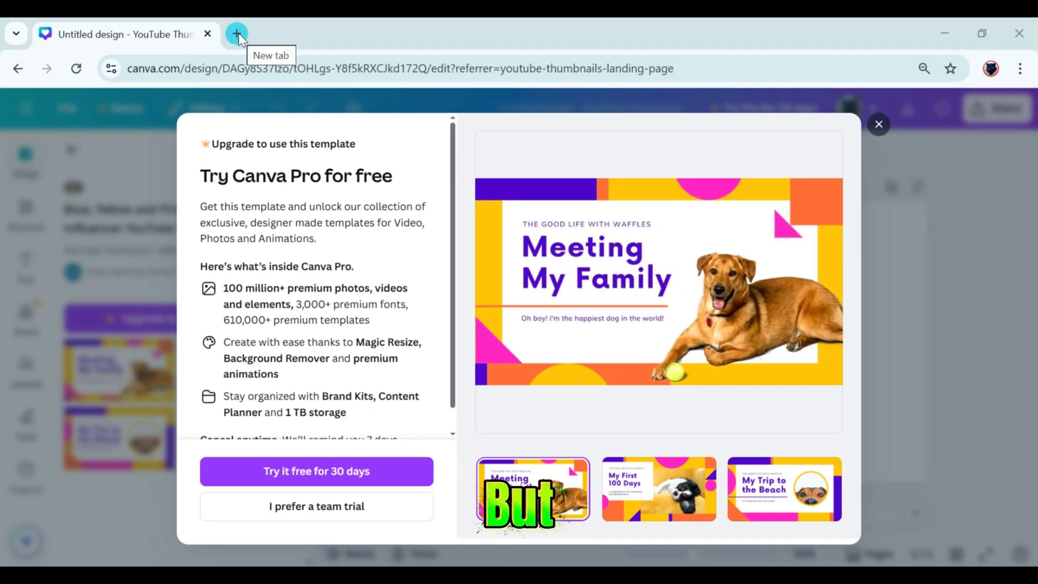
left_click(236, 33)
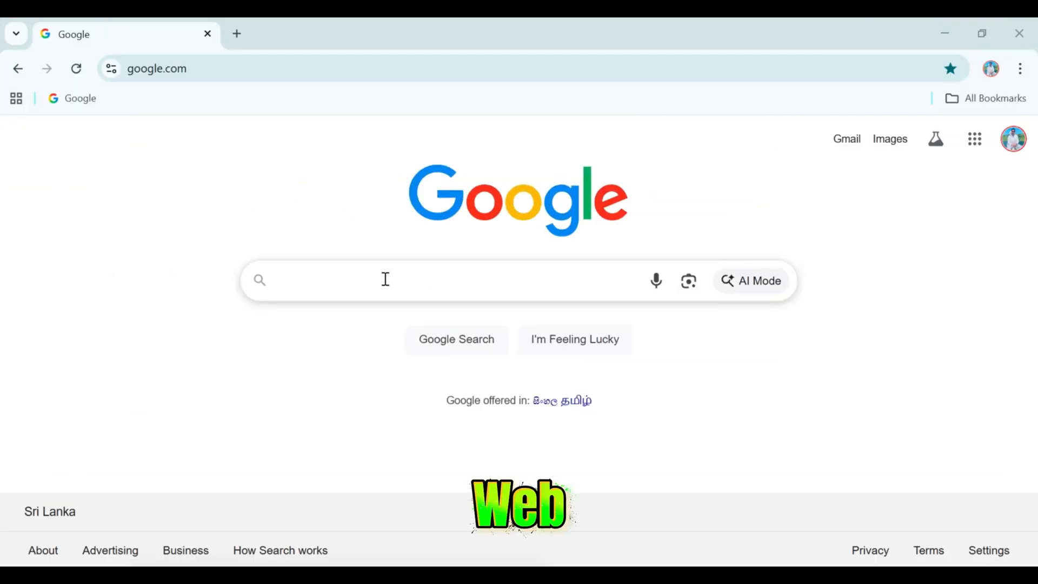
Search Google for bingotingo and open the 'BingoTingo | Best Place To Gain Knowledge' result
type("bin")
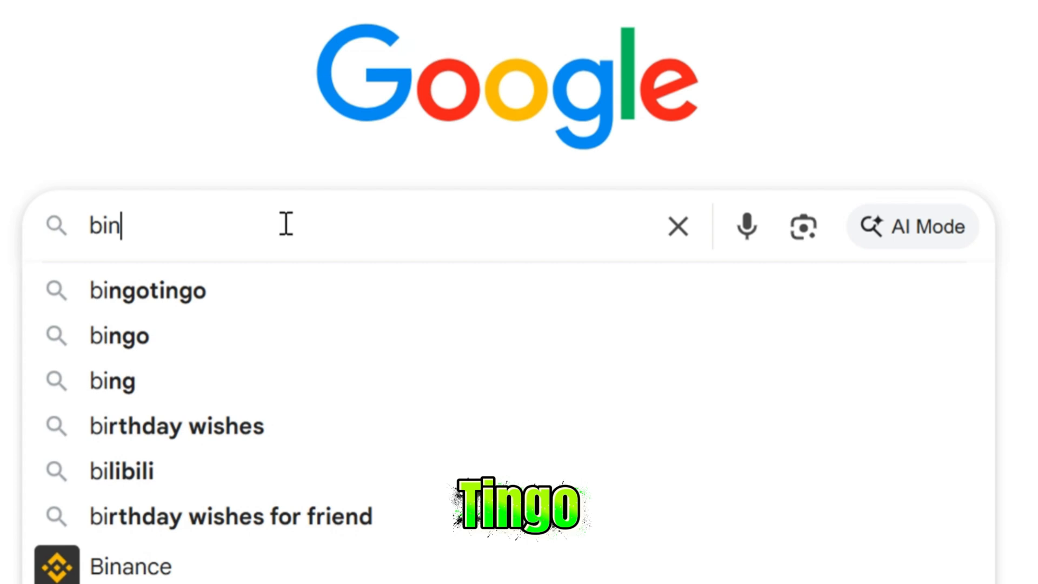
left_click(147, 290)
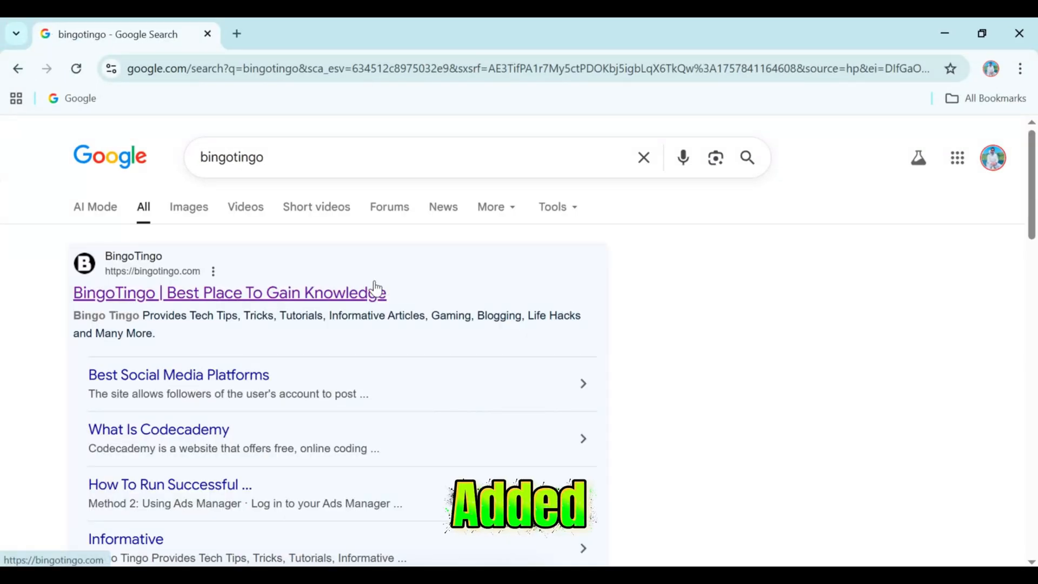
left_click(229, 292)
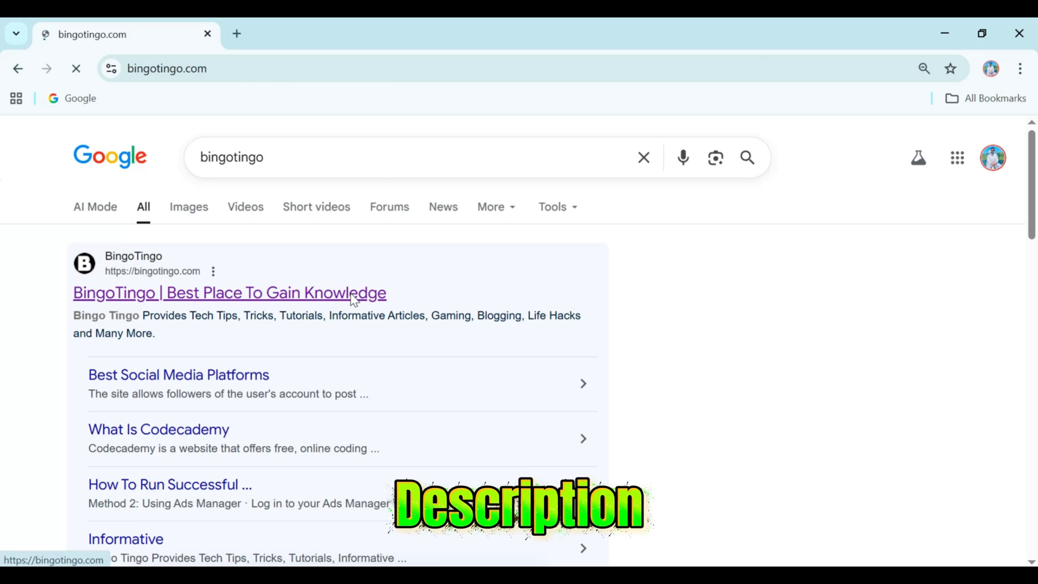
left_click(230, 293)
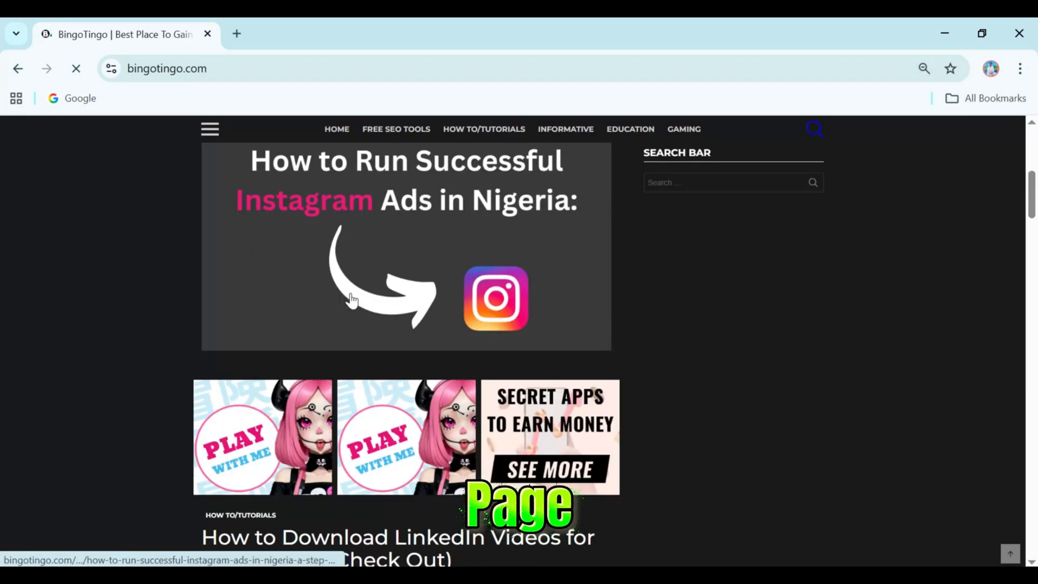
Scroll the Best Social Media Platforms article down to its Free Guide Download button
scroll("down", 3)
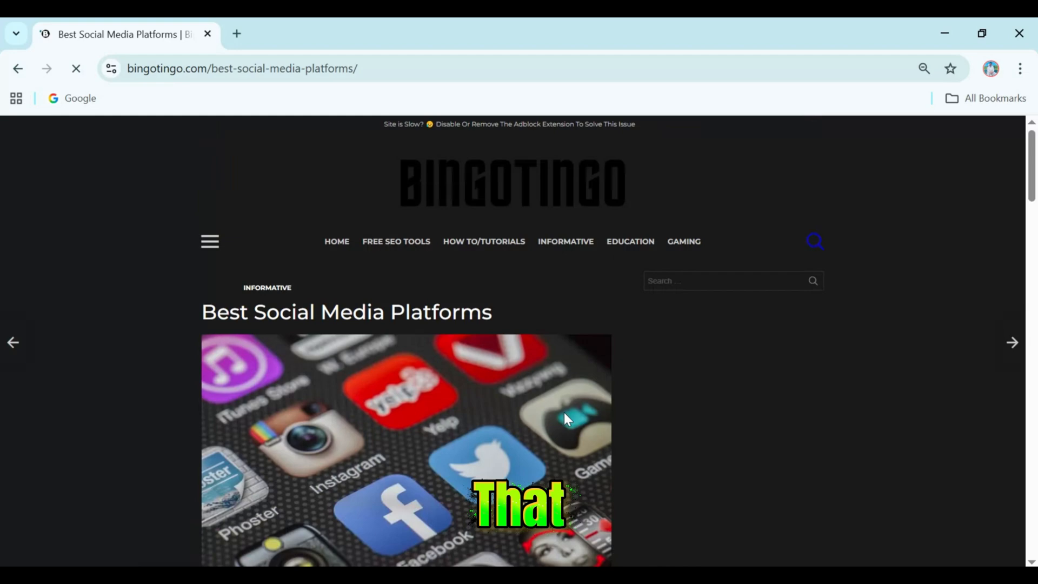
scroll("down", 3)
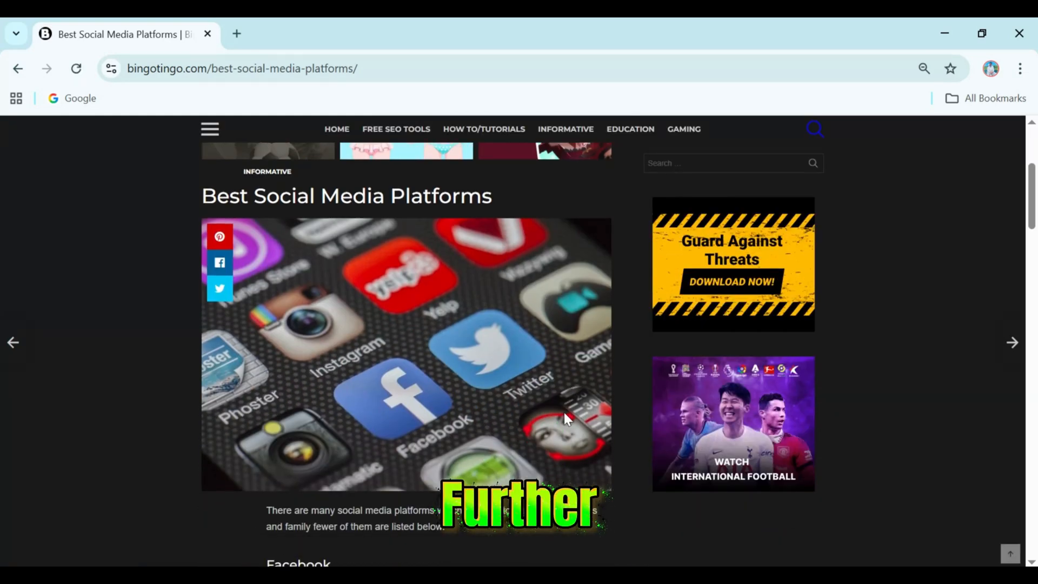
scroll("down", 3)
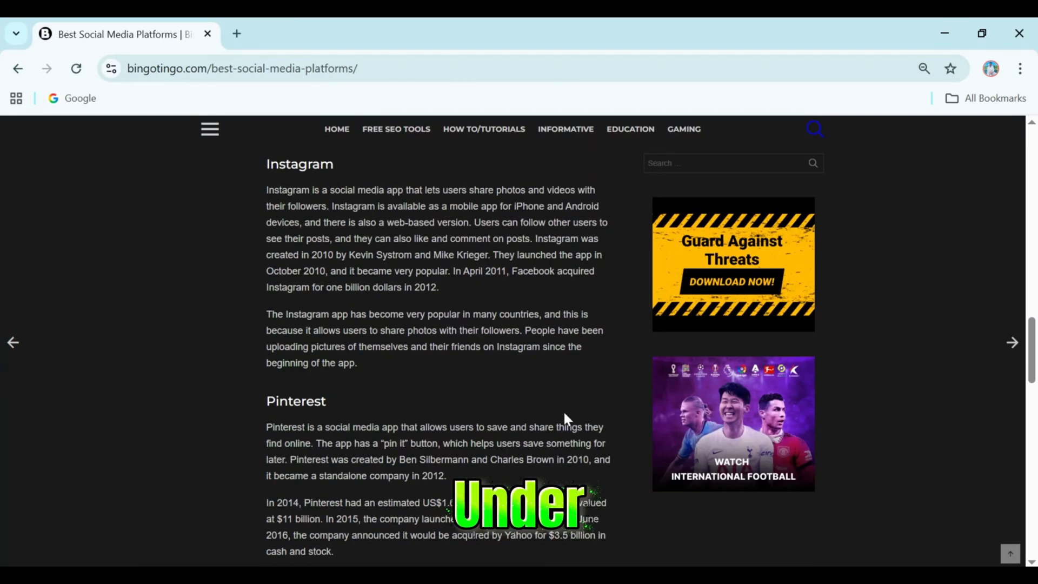
scroll("down", 3)
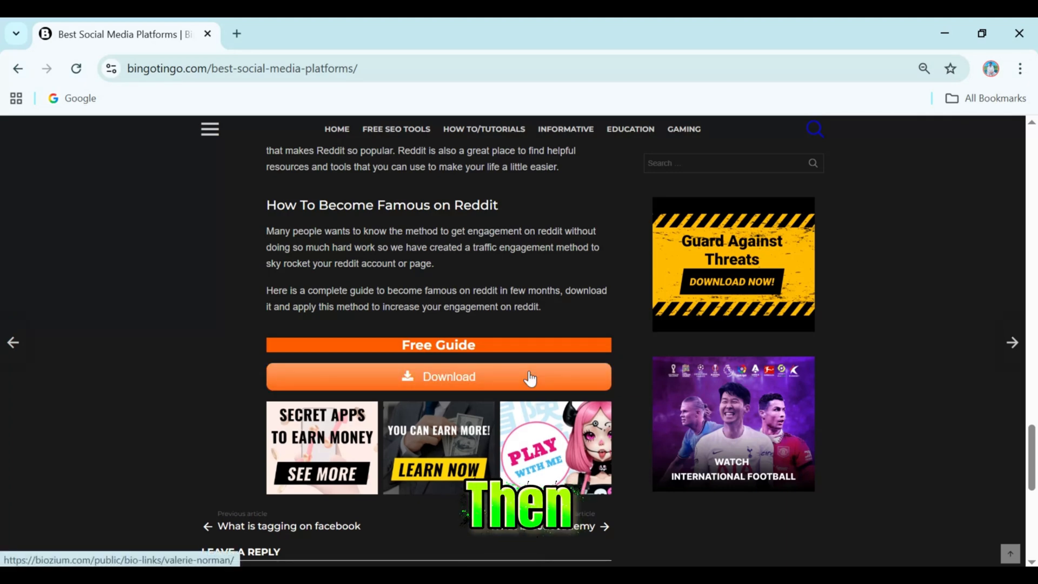
Download the free guide, then choose GET HERE on the Biozium bio-link page
left_click(439, 376)
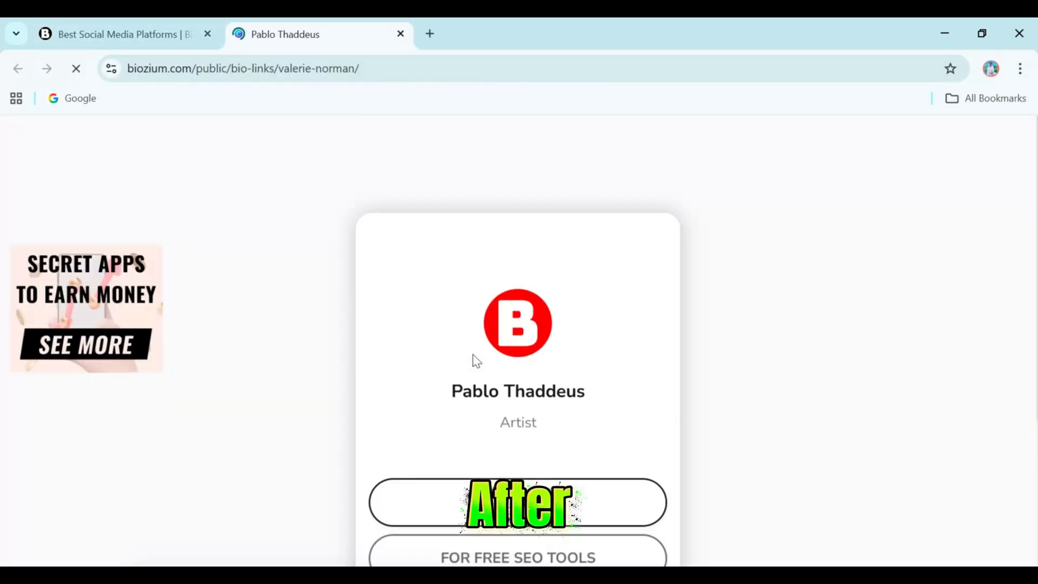
scroll("down", 3)
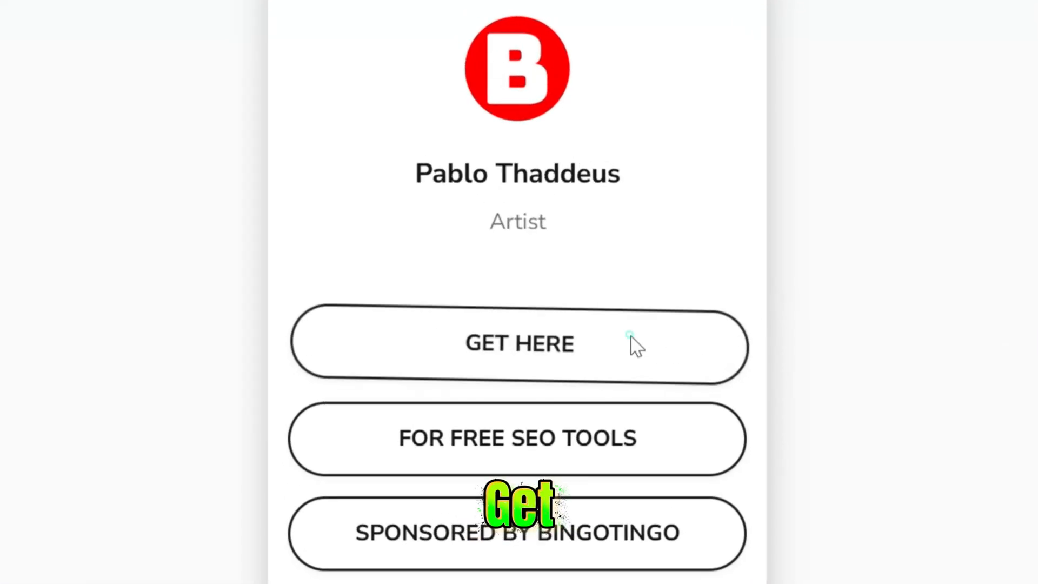
left_click(519, 342)
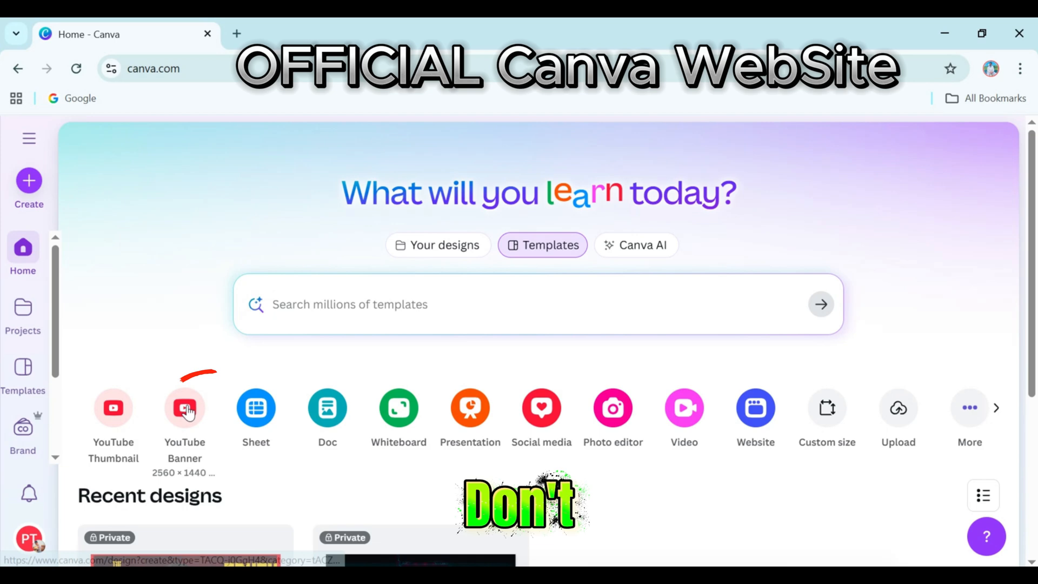
Create a new YouTube Banner design from the Canva home page shortcut
left_click(185, 408)
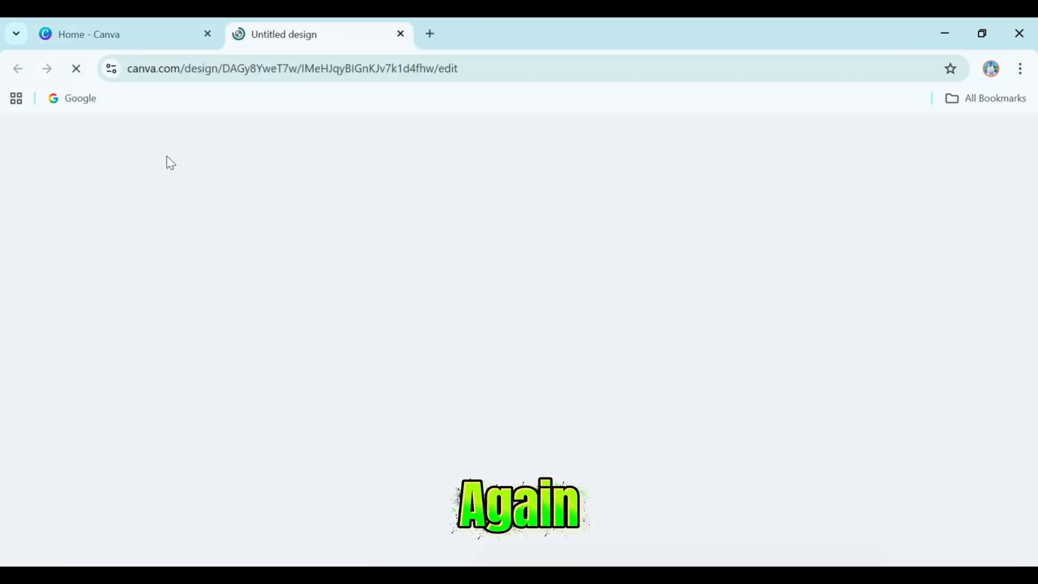